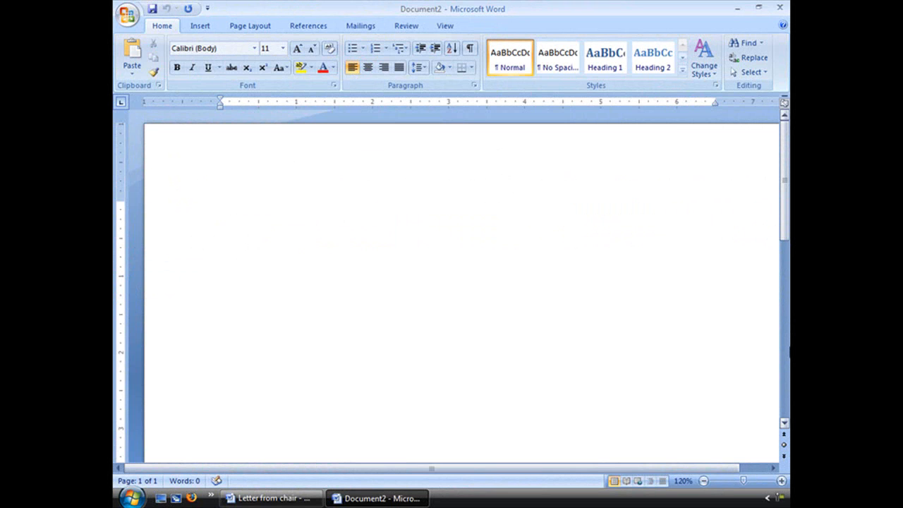
# Put the word 'About' on the first line of the blank document.
pyautogui.write('Abbo')
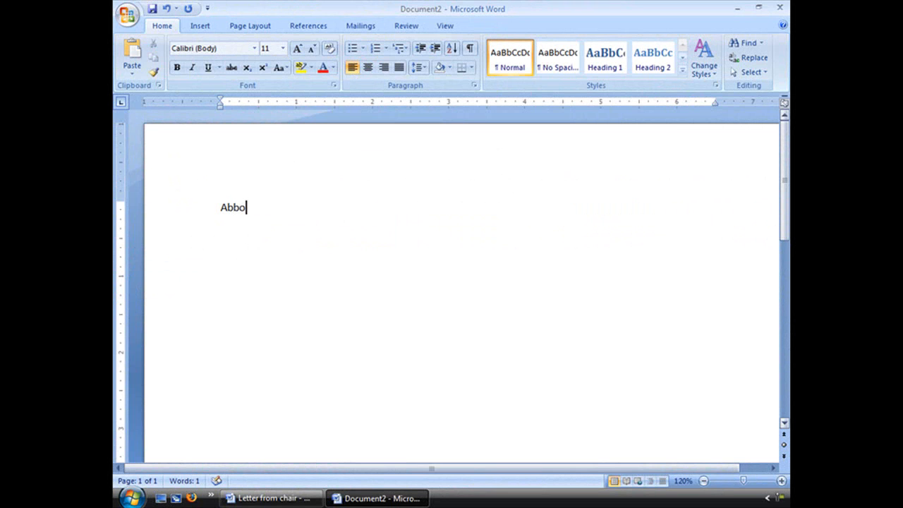
pyautogui.write('ut')
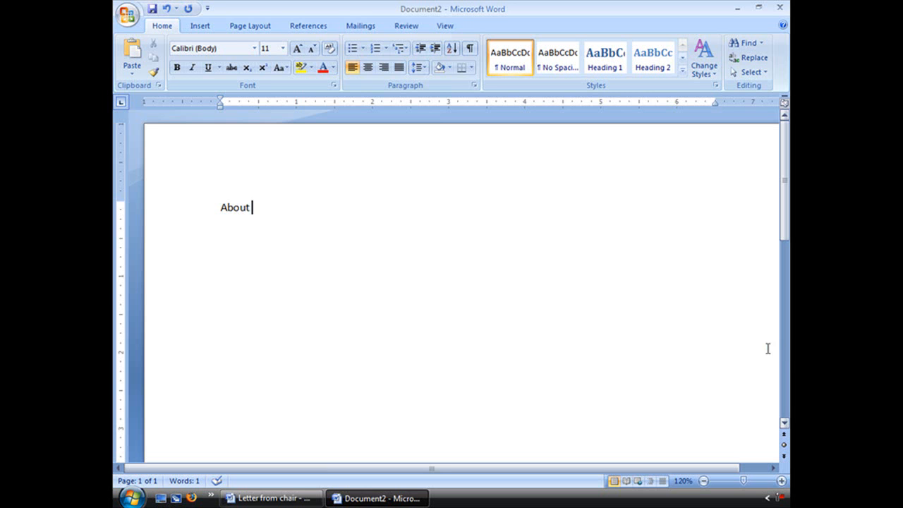
pyautogui.moveTo(148, 90)
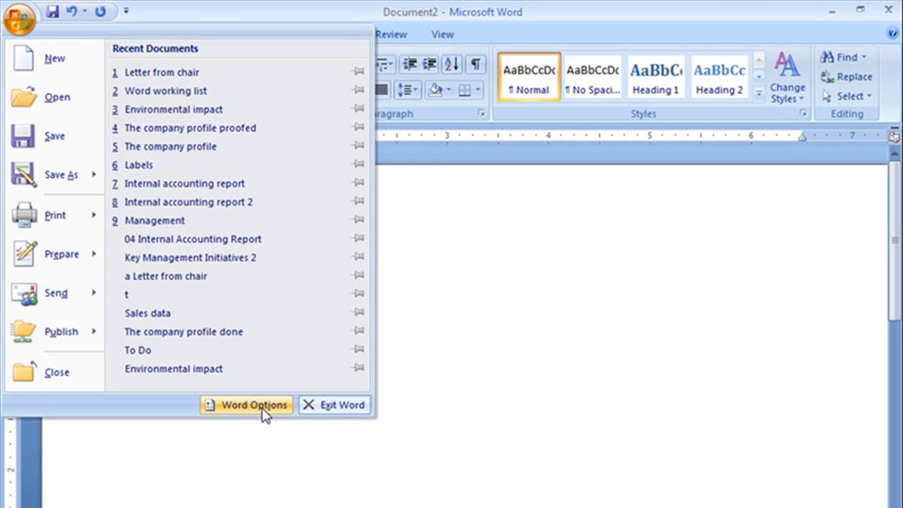
# Reach the AutoCorrect settings through Word Options > Proofing.
pyautogui.click(245, 404)
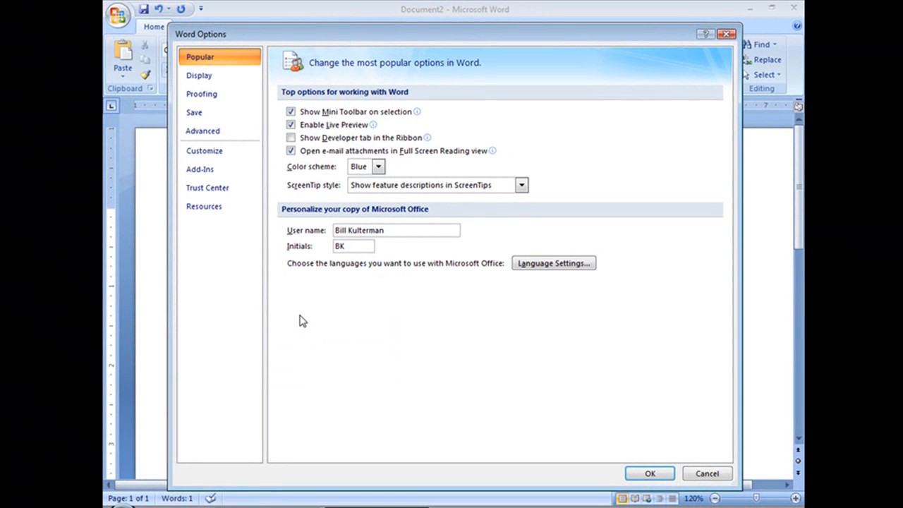
pyautogui.click(200, 93)
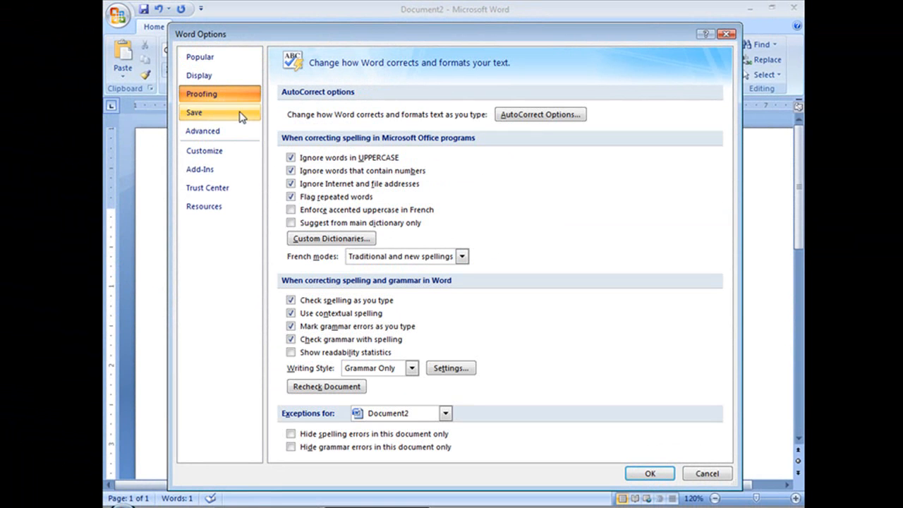
pyautogui.moveTo(541, 113)
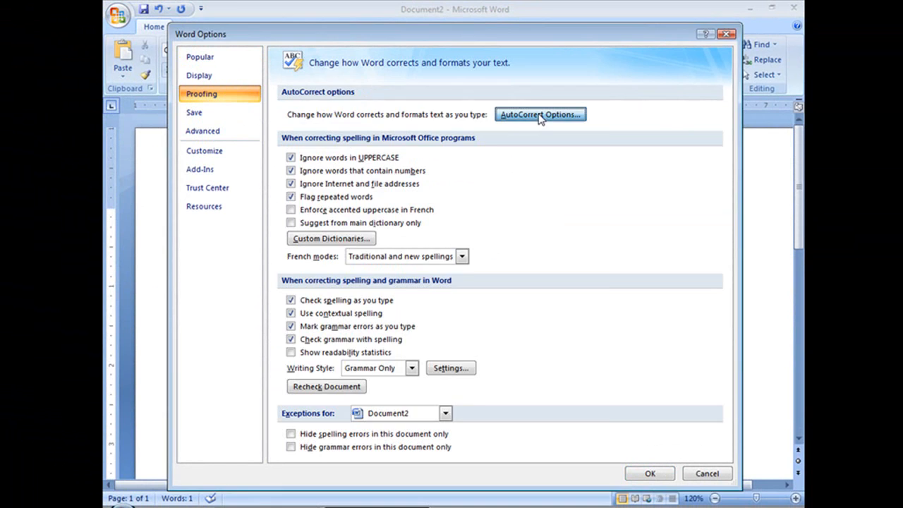
pyautogui.click(539, 115)
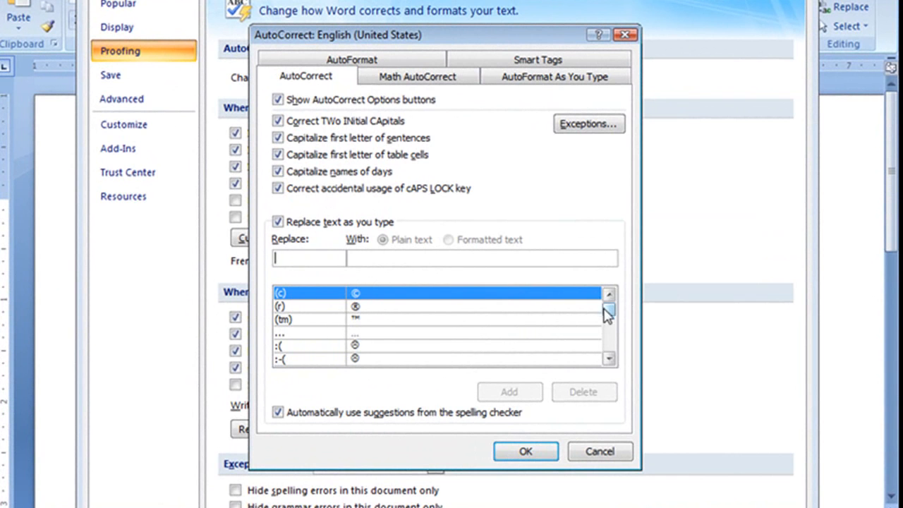
pyautogui.click(608, 358)
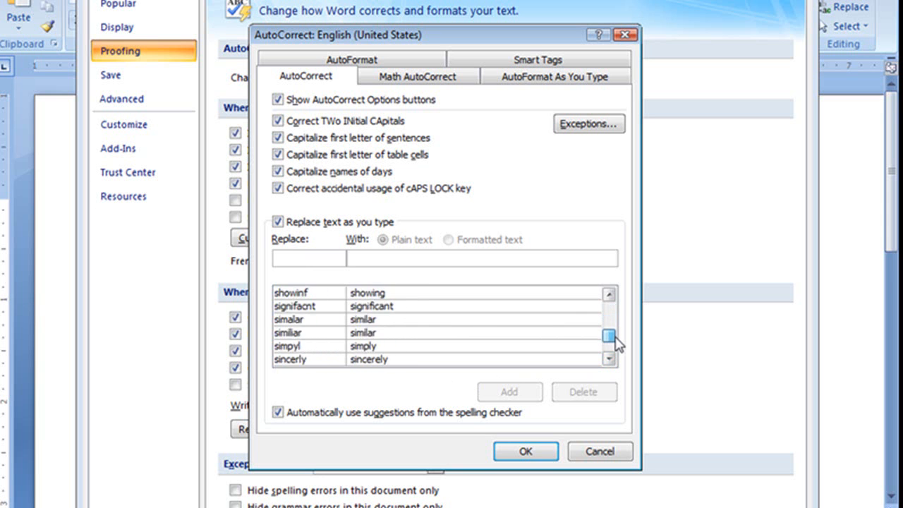
pyautogui.scroll(-3)
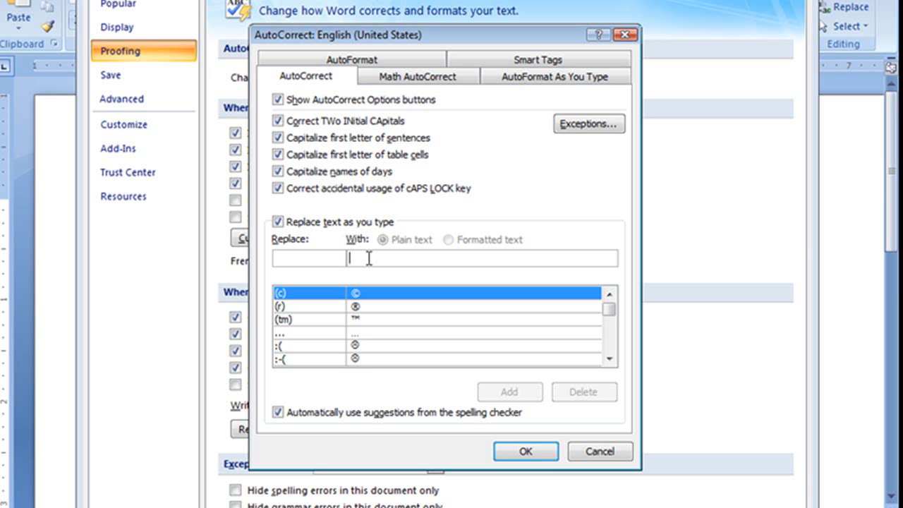
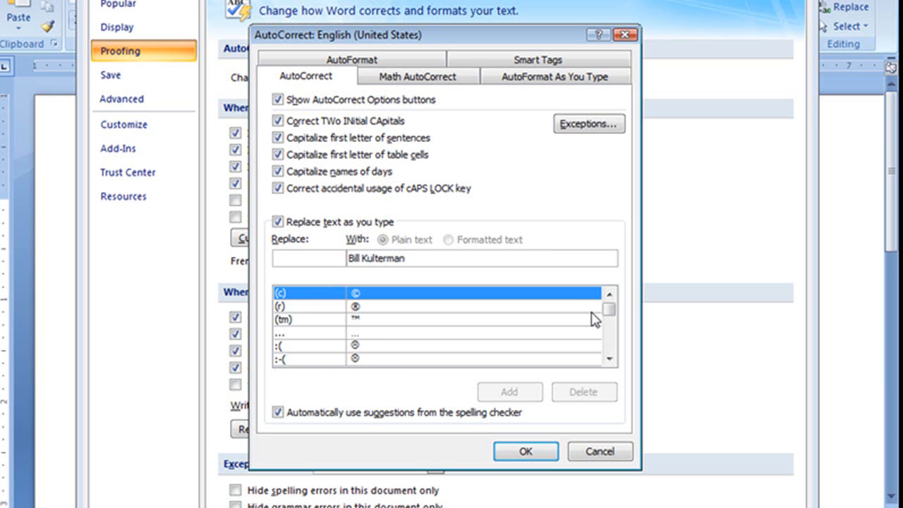
pyautogui.write('BK')
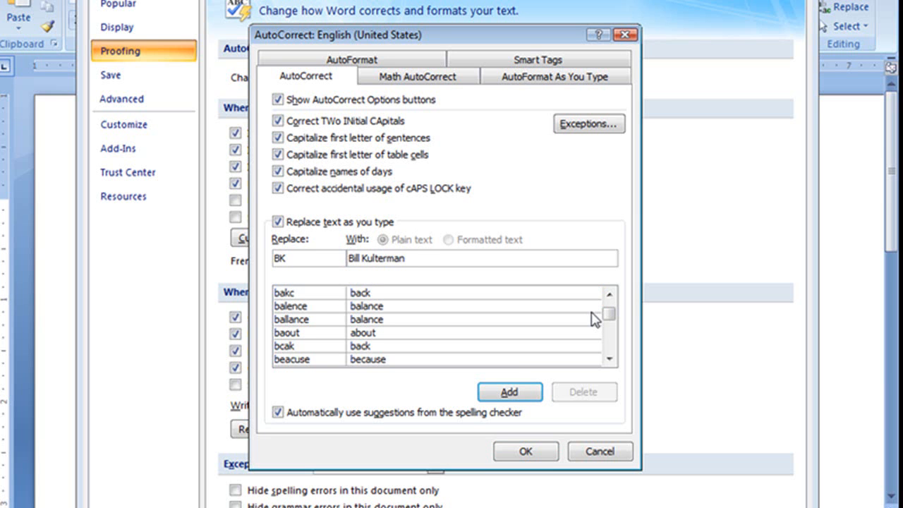
pyautogui.moveTo(590, 322)
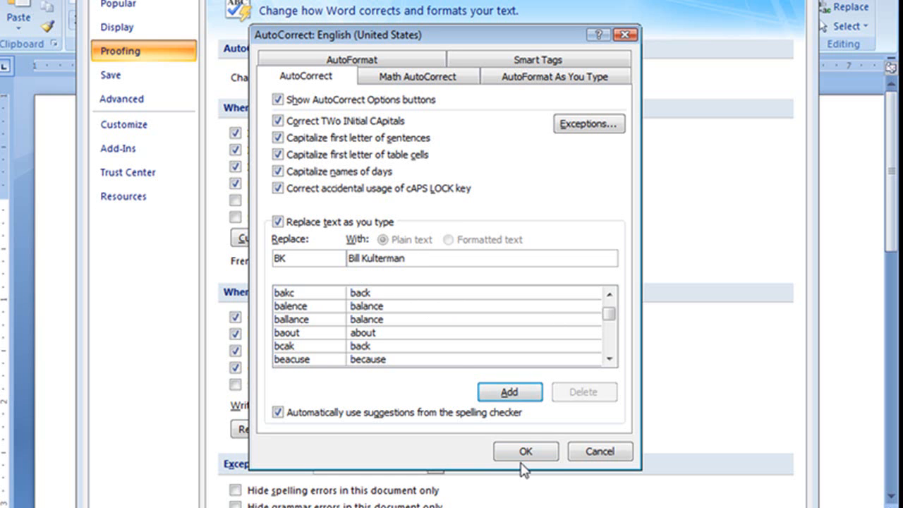
pyautogui.click(307, 256)
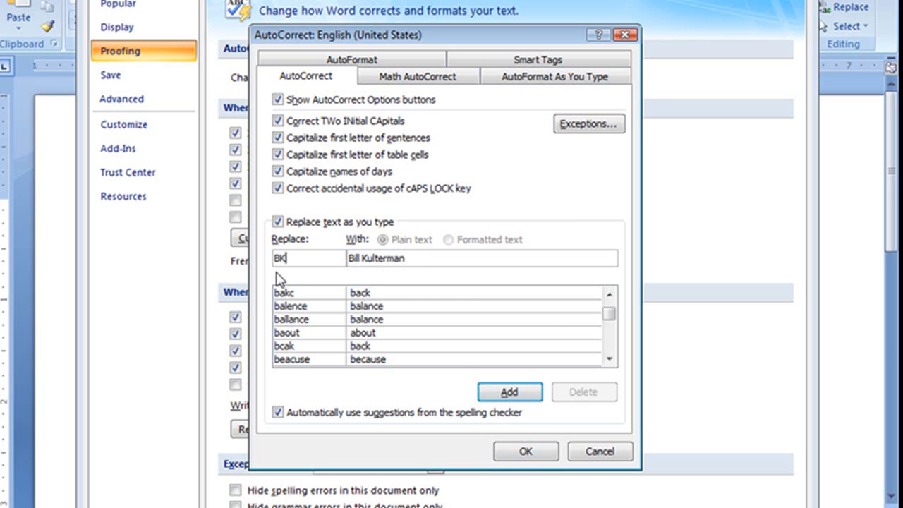
pyautogui.click(508, 393)
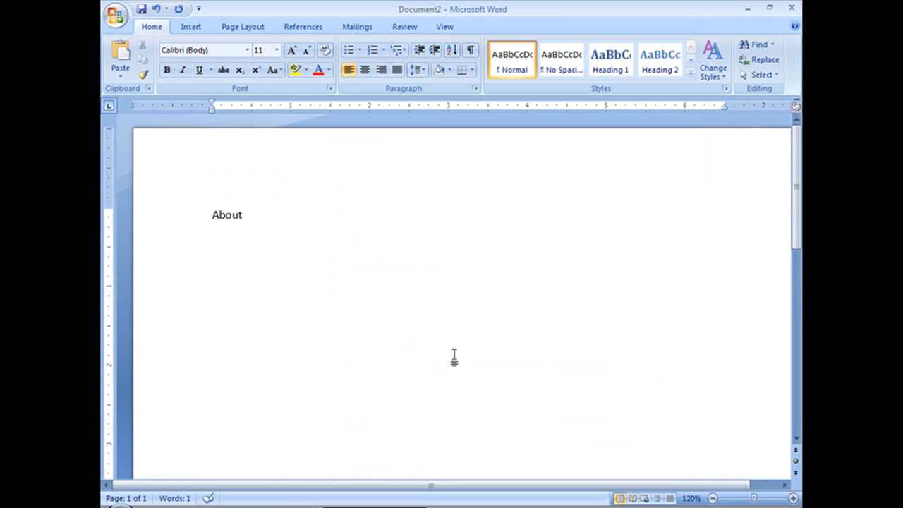
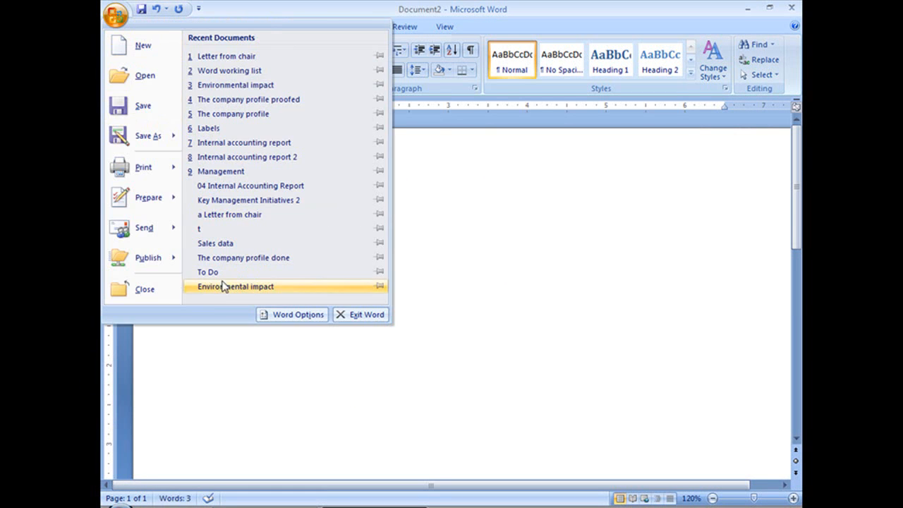
pyautogui.click(297, 313)
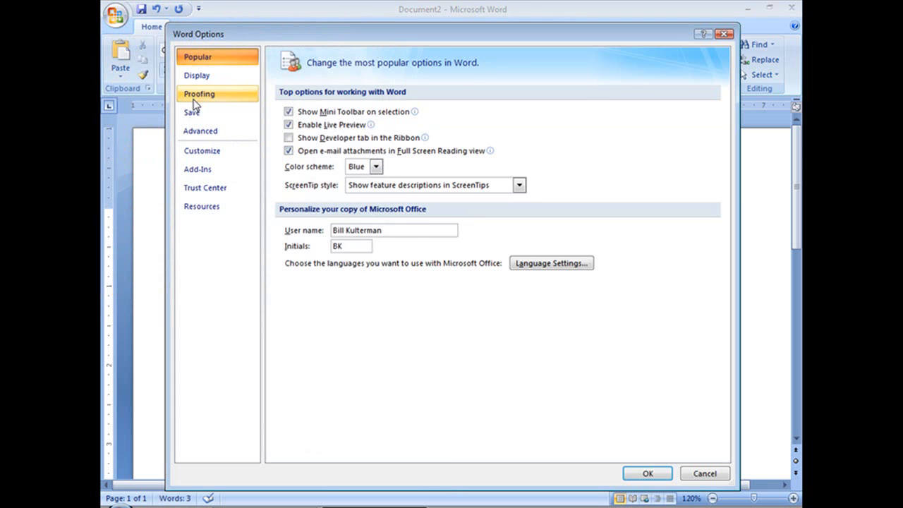
pyautogui.click(199, 93)
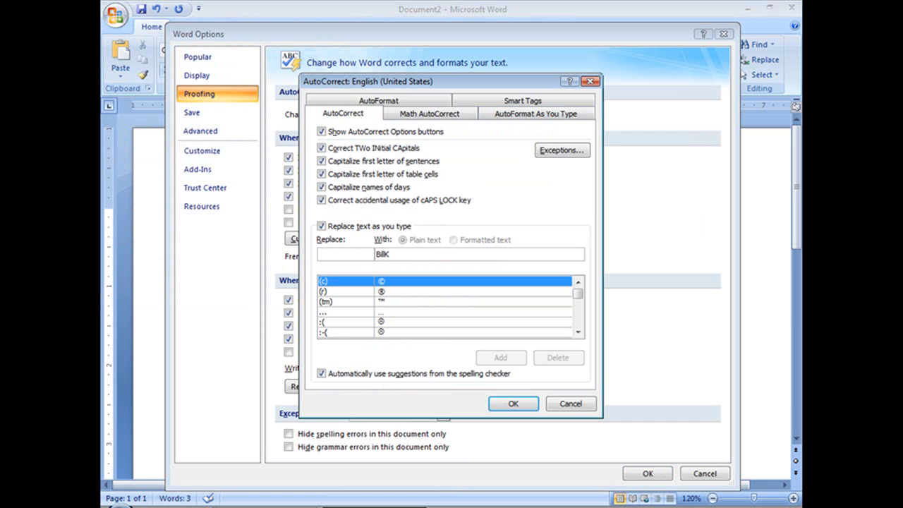
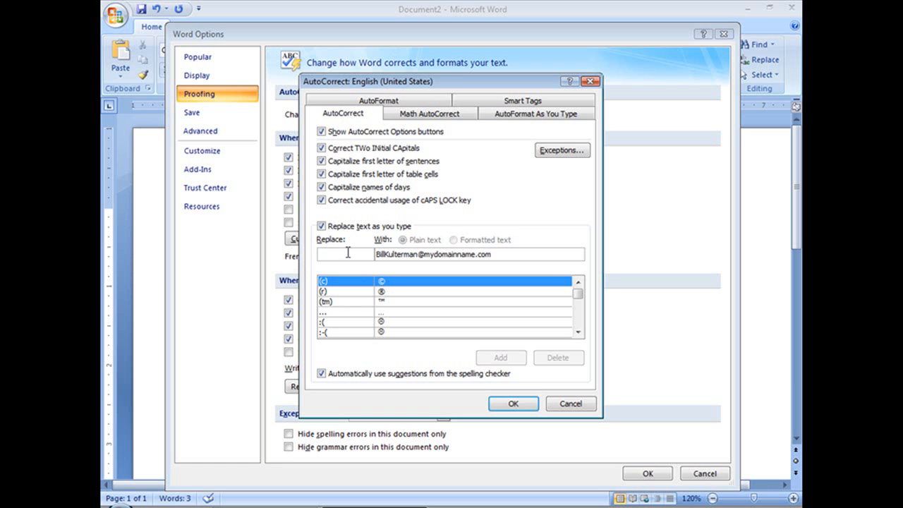
# Assign the shortcut 'EM' to the e-mail address, add it, and return to the document.
pyautogui.write('E')
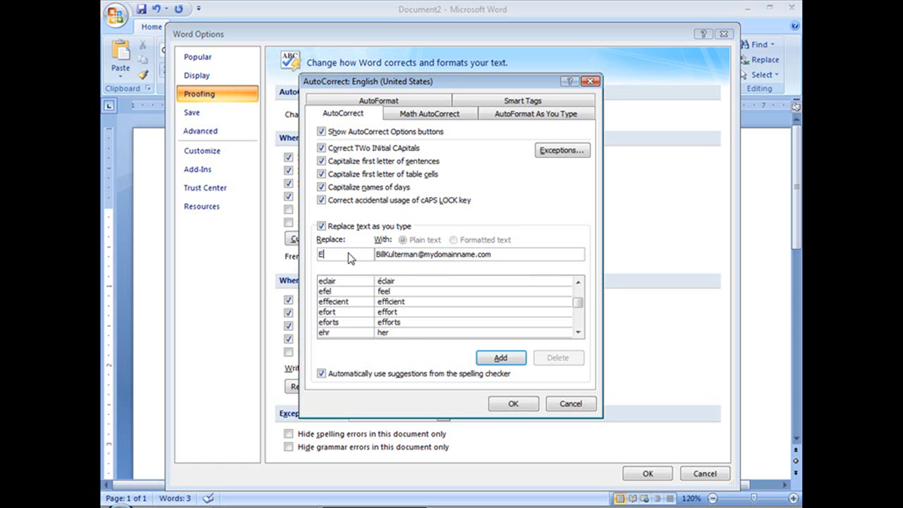
pyautogui.write('M')
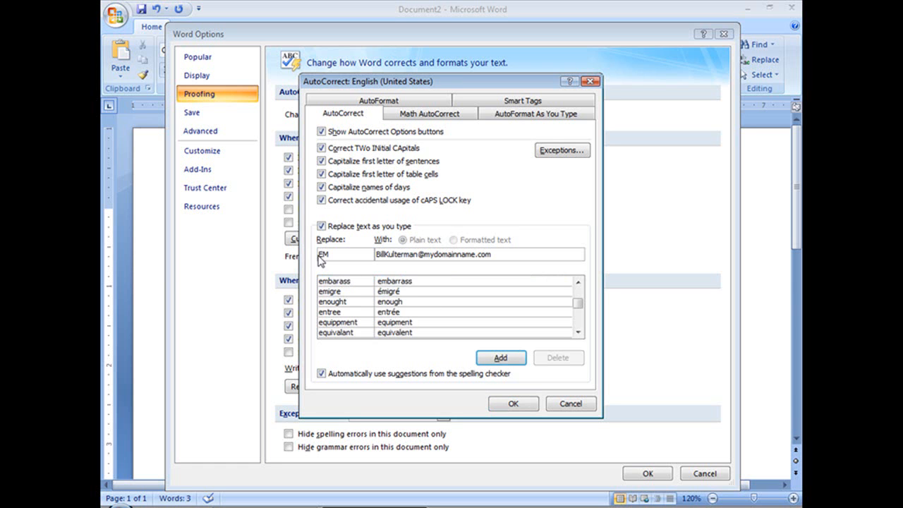
pyautogui.moveTo(336, 264)
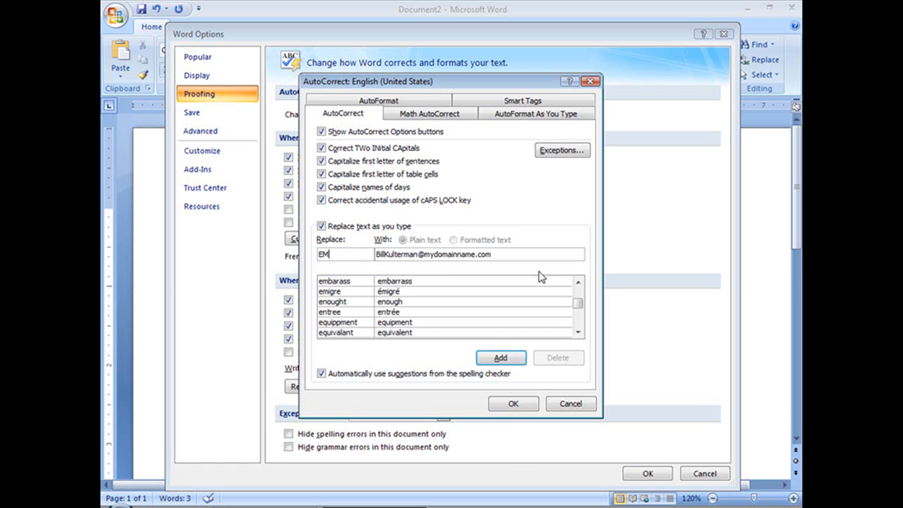
pyautogui.click(499, 357)
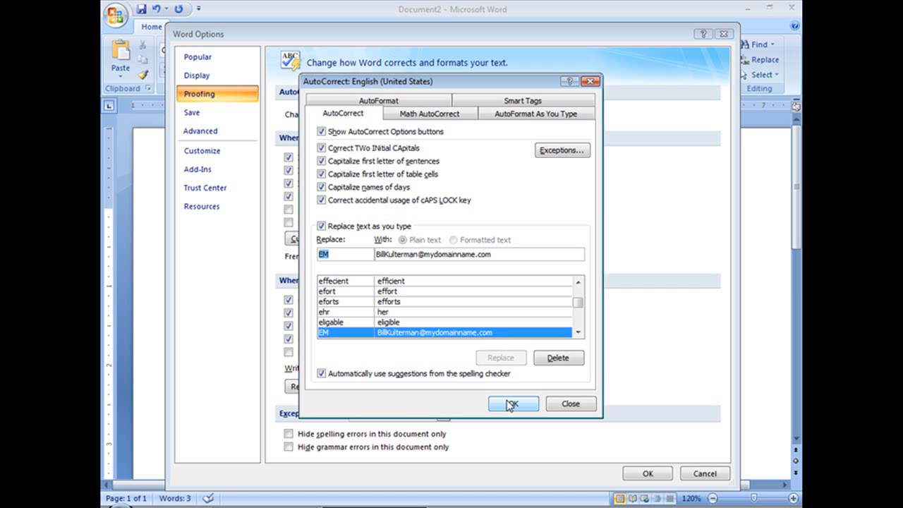
pyautogui.click(514, 404)
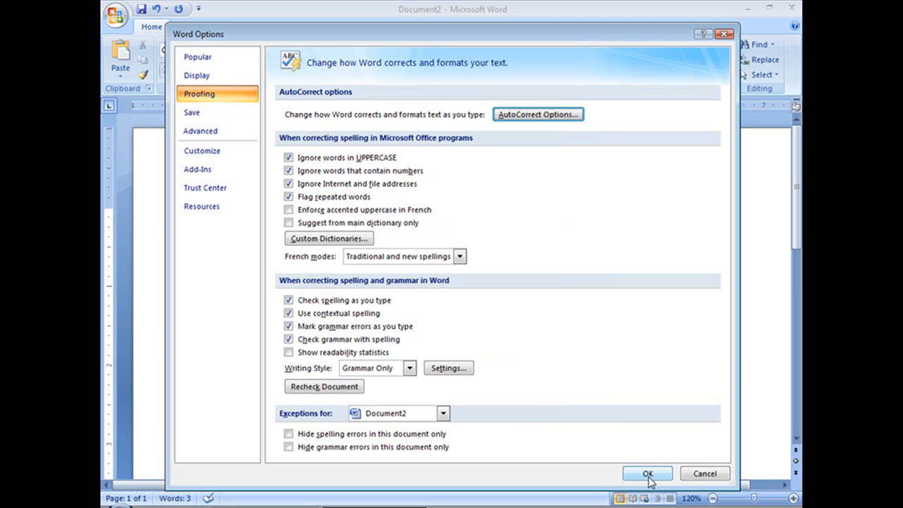
pyautogui.click(647, 474)
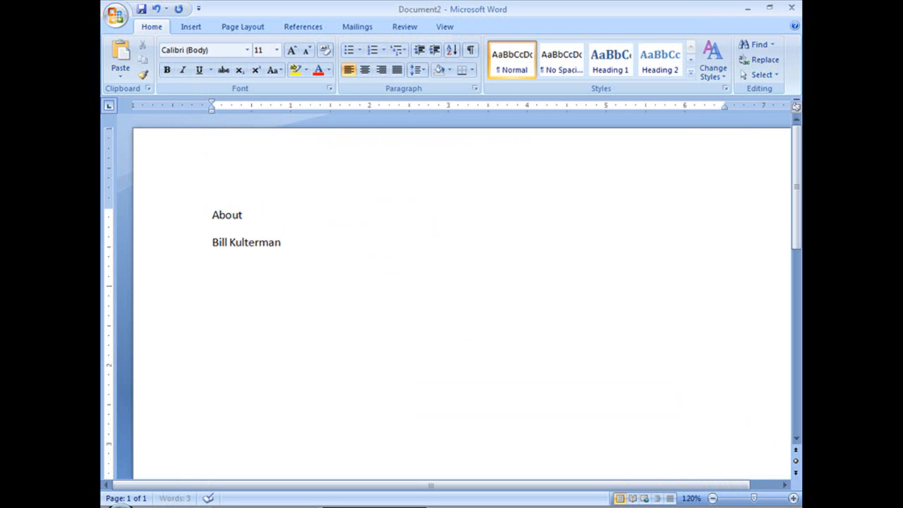
# Expand EM into the full e-mail address below the name, then switch to the Letter from chair.
pyautogui.write('E')
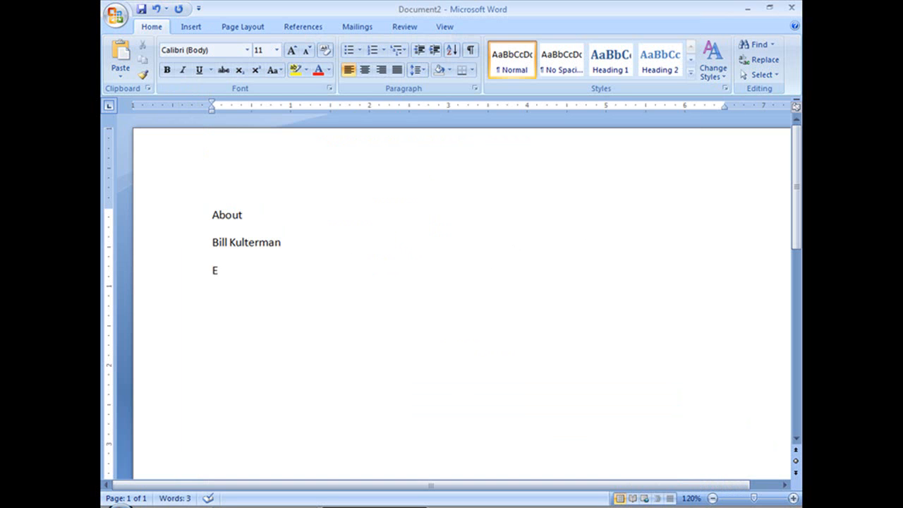
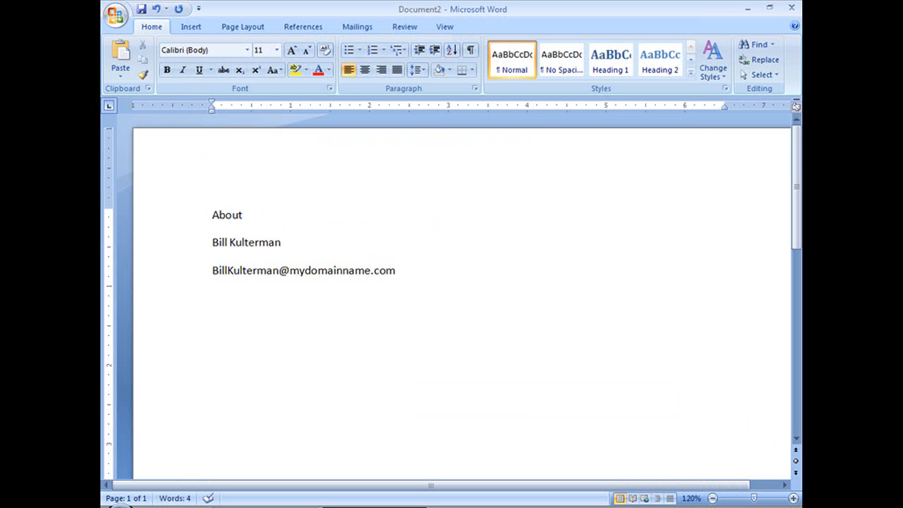
pyautogui.click(397, 271)
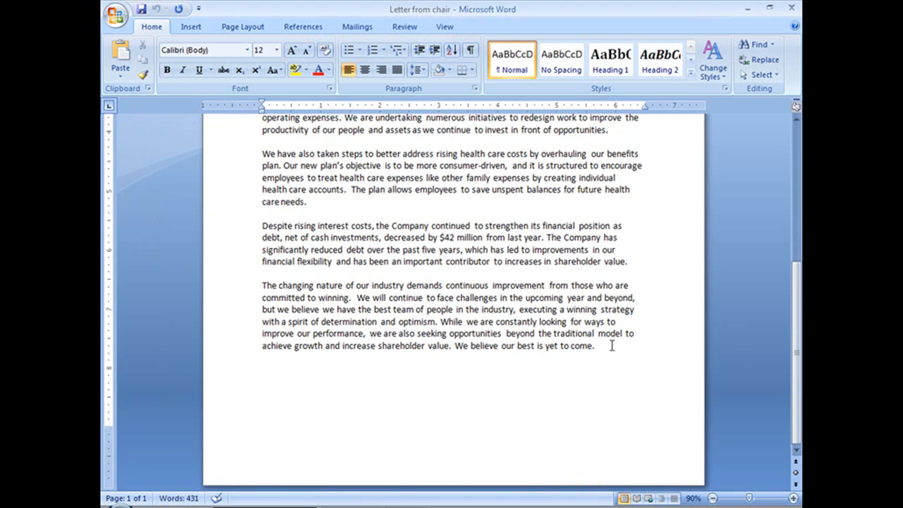
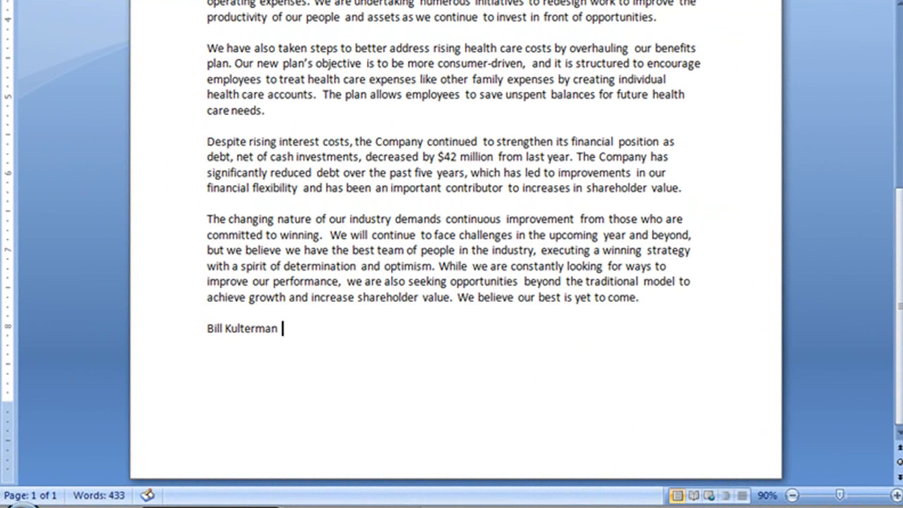
pyautogui.write('E')
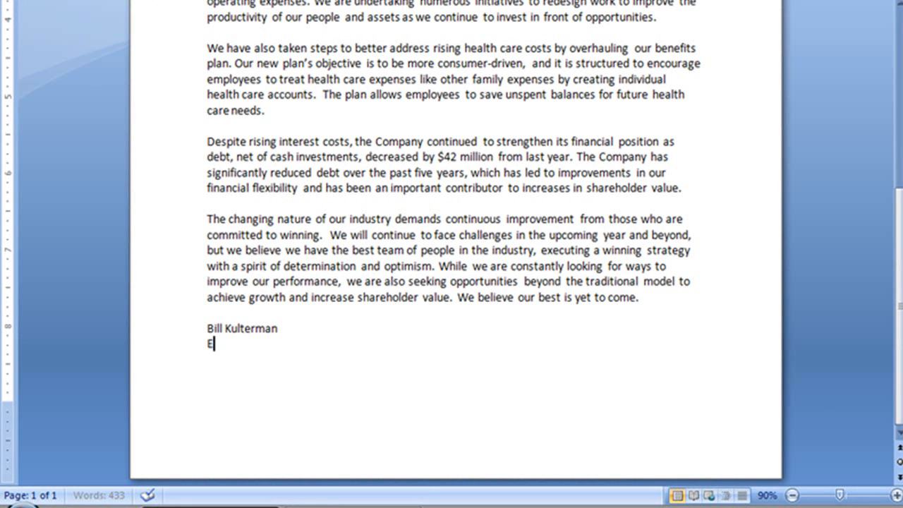
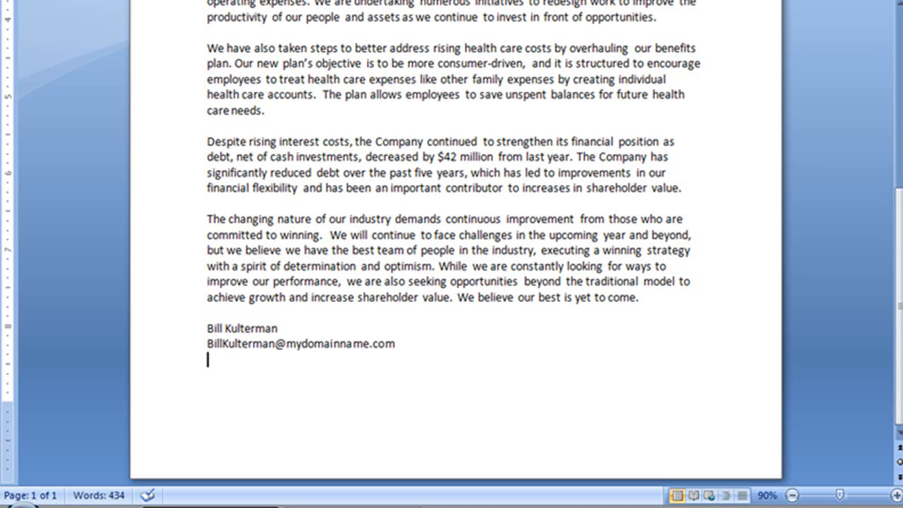
pyautogui.moveTo(384, 401)
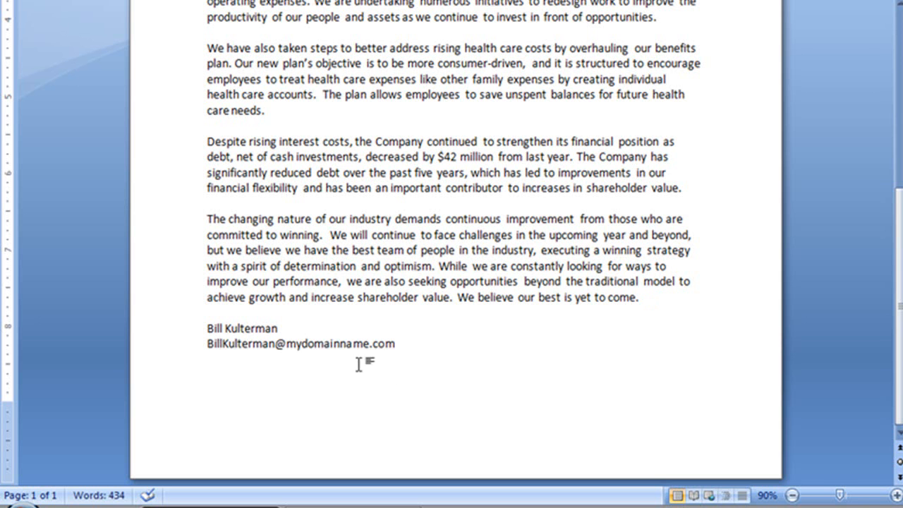
pyautogui.click(119, 15)
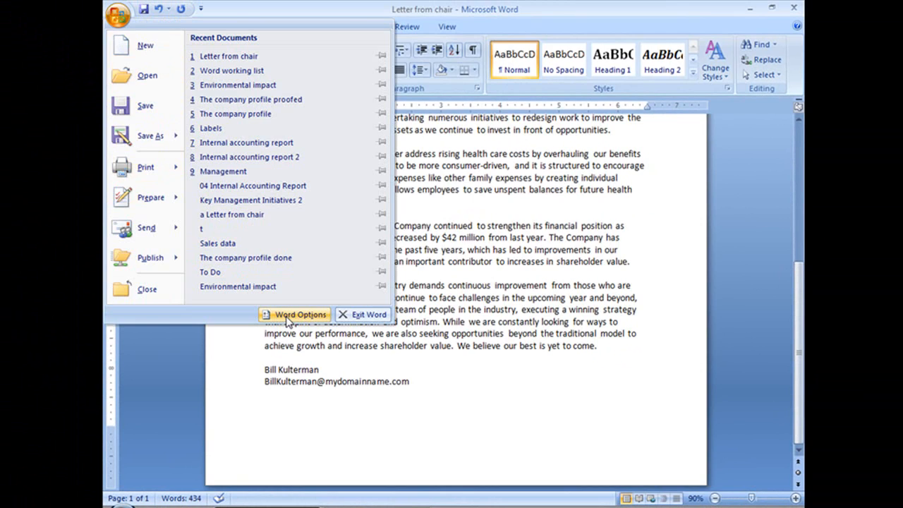
# Reopen AutoCorrect and delete the BK full-name entry.
pyautogui.click(299, 314)
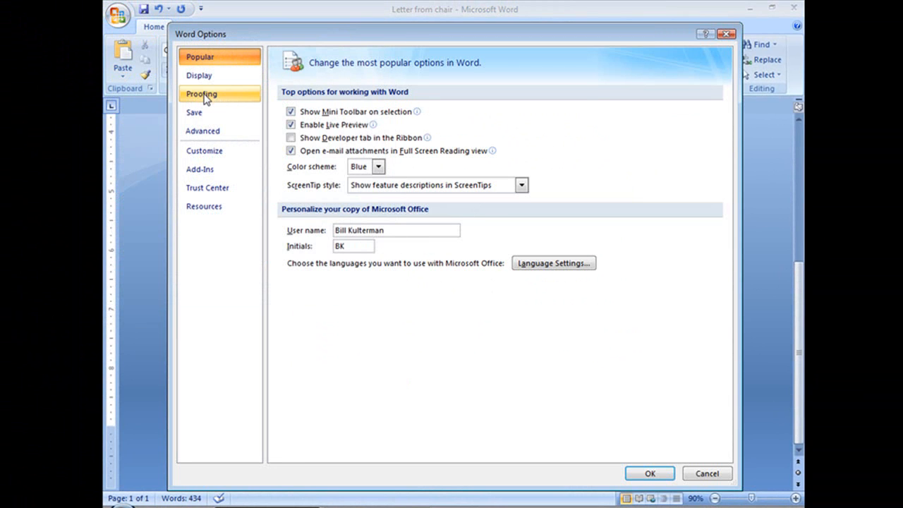
pyautogui.click(201, 93)
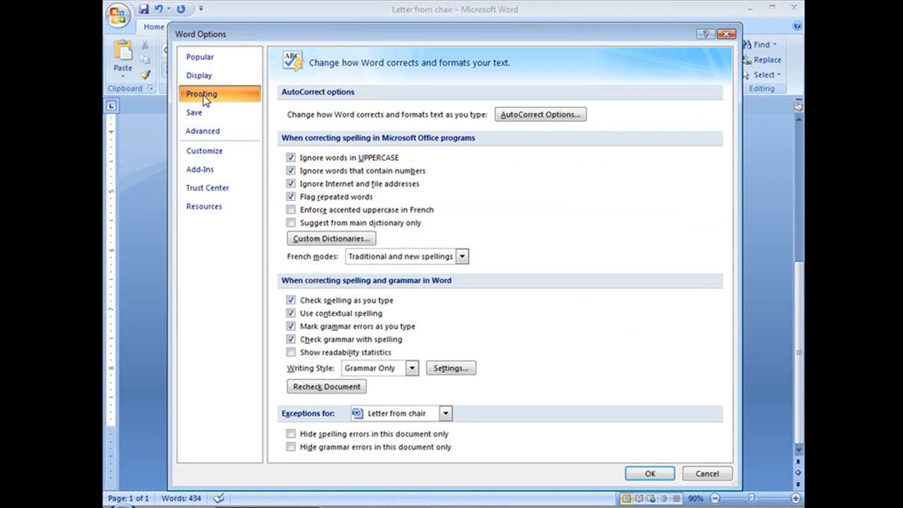
pyautogui.click(539, 113)
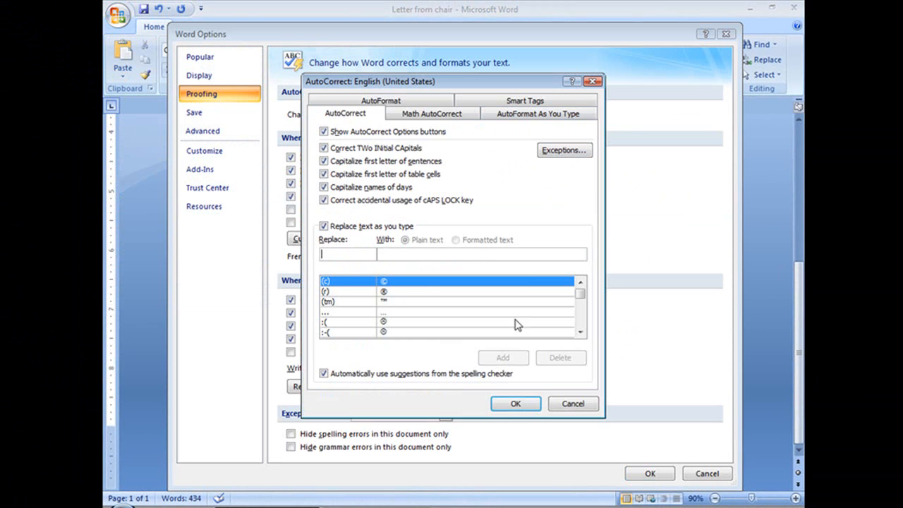
pyautogui.moveTo(346, 267)
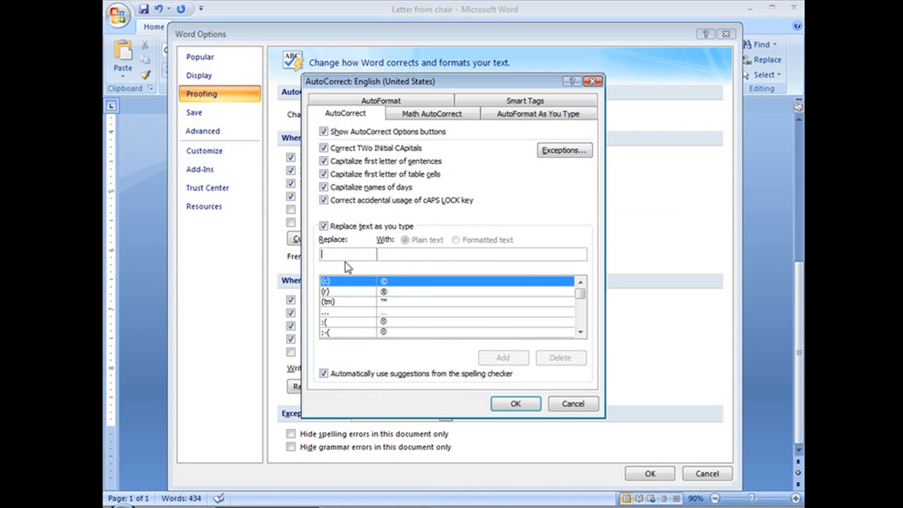
pyautogui.write('BK')
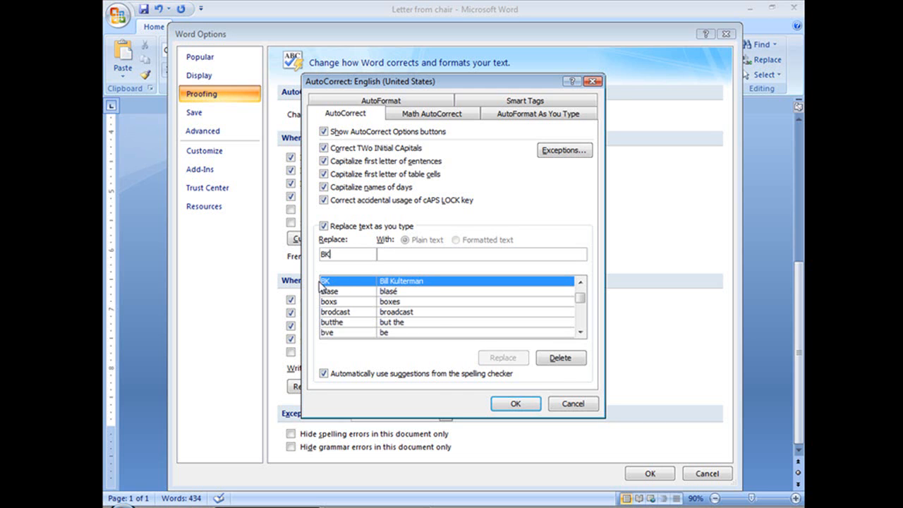
pyautogui.click(559, 359)
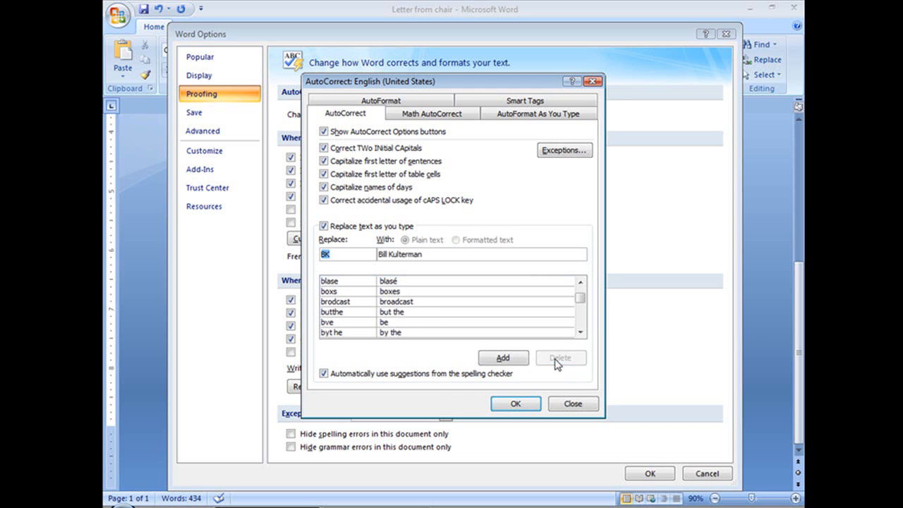
pyautogui.moveTo(525, 375)
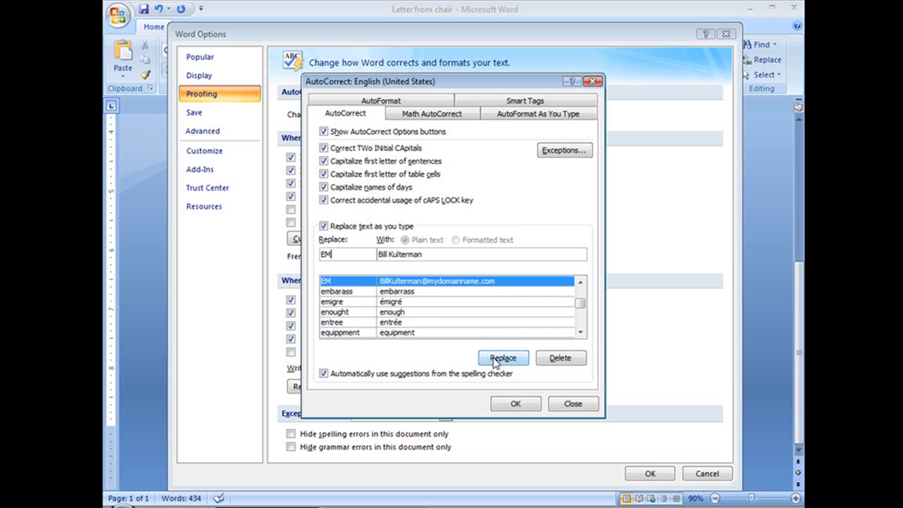
# Remove the EM e-mail entry, dismissing the redefine prompt, and close the AutoCorrect settings.
pyautogui.click(502, 358)
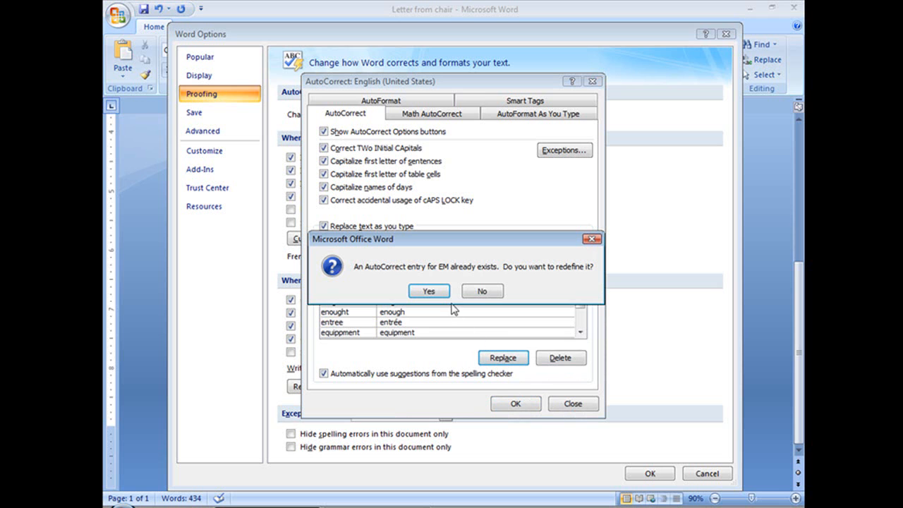
pyautogui.click(429, 291)
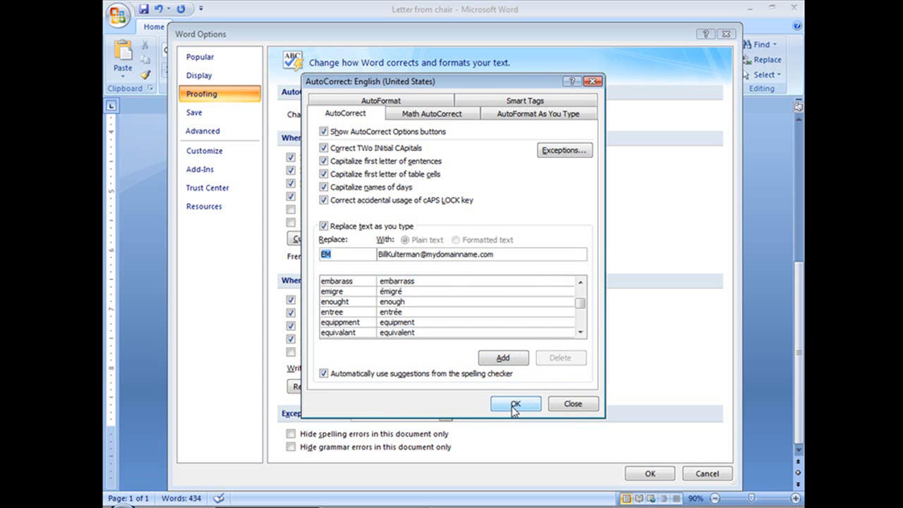
pyautogui.click(515, 404)
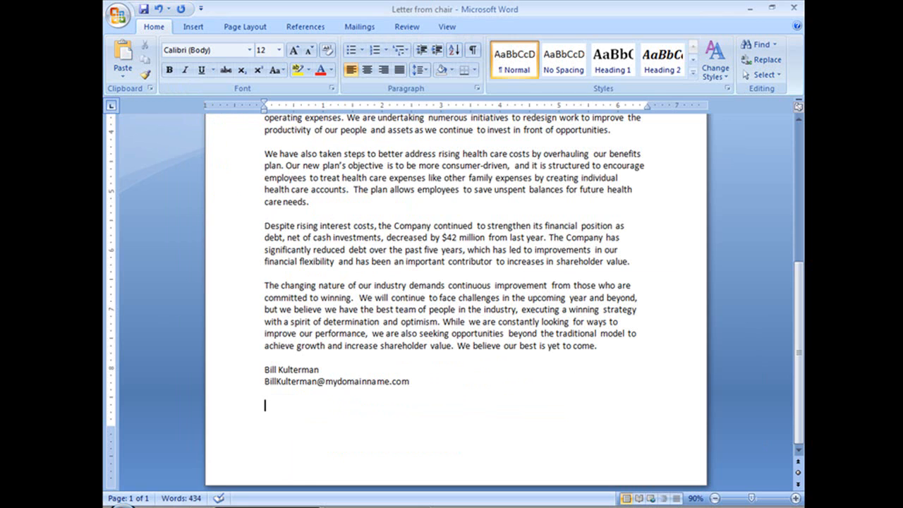
# Confirm BK now stays as plain 'BK' below the signature.
pyautogui.write('BK')
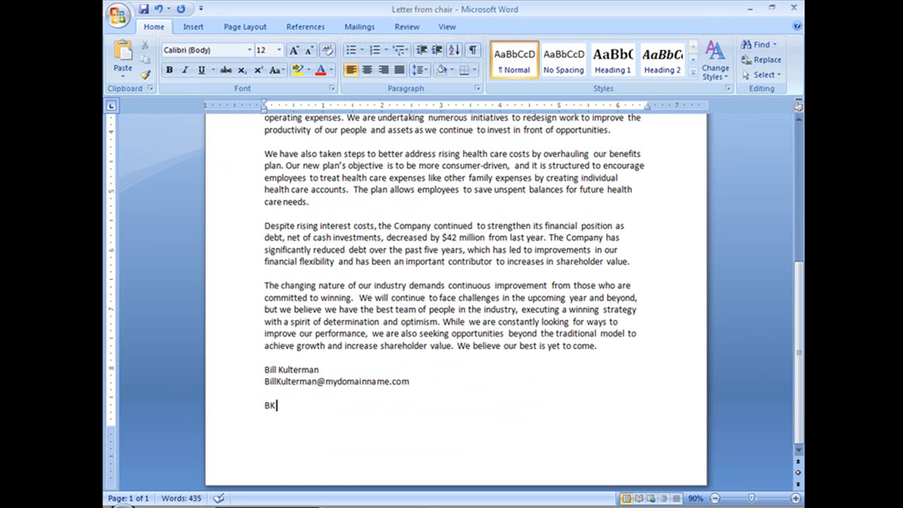